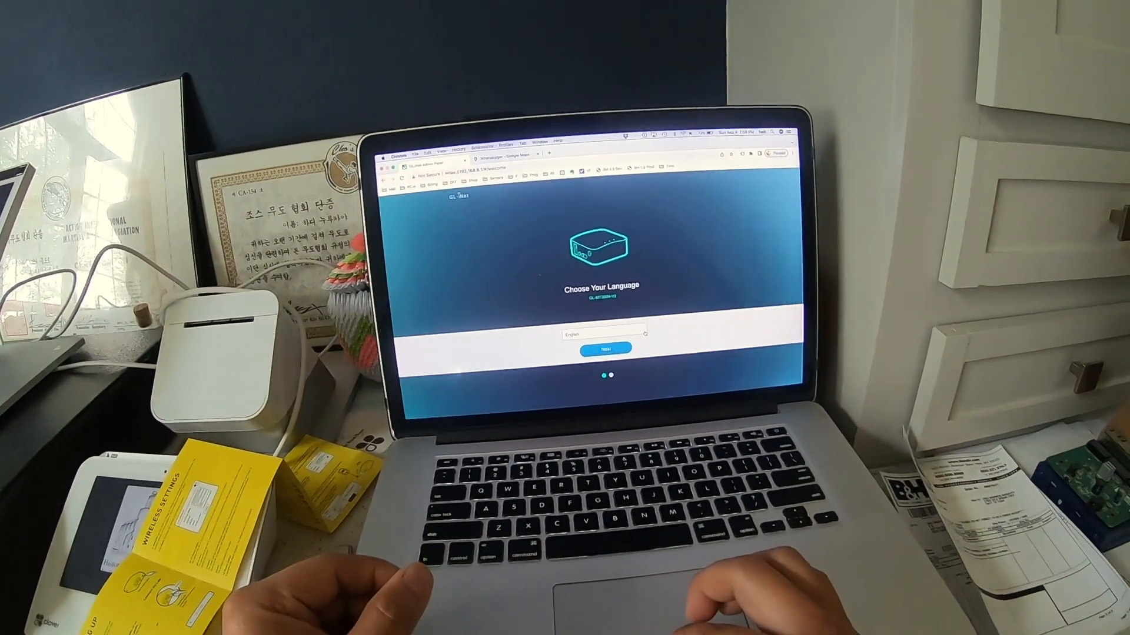
- Keep English as the interface language and submit the new admin password
left_click(603, 348)
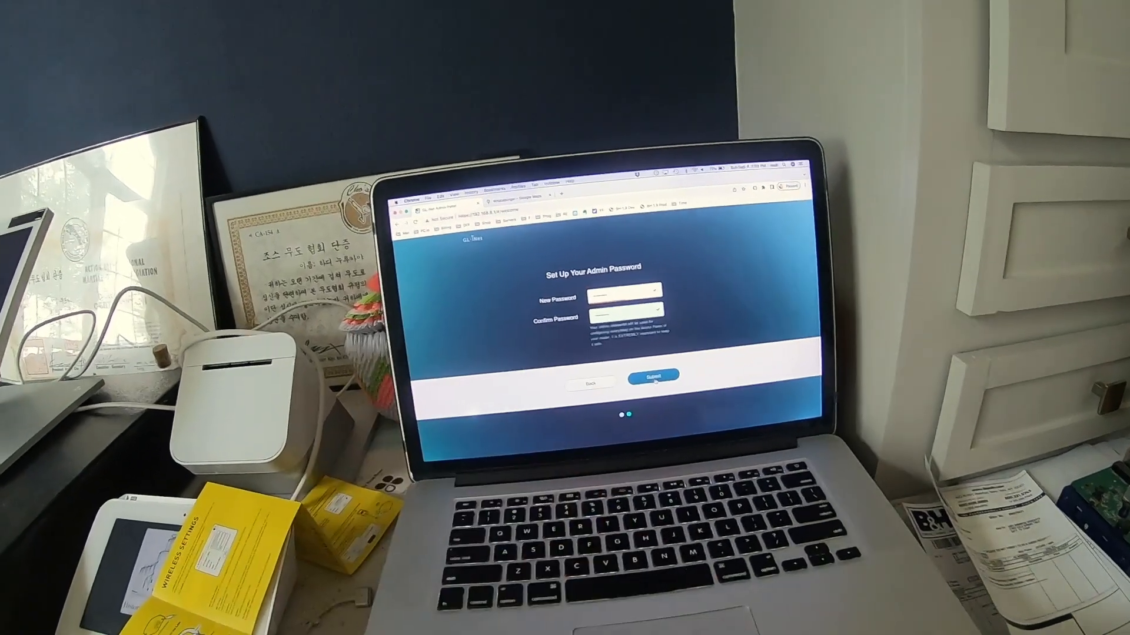
left_click(652, 375)
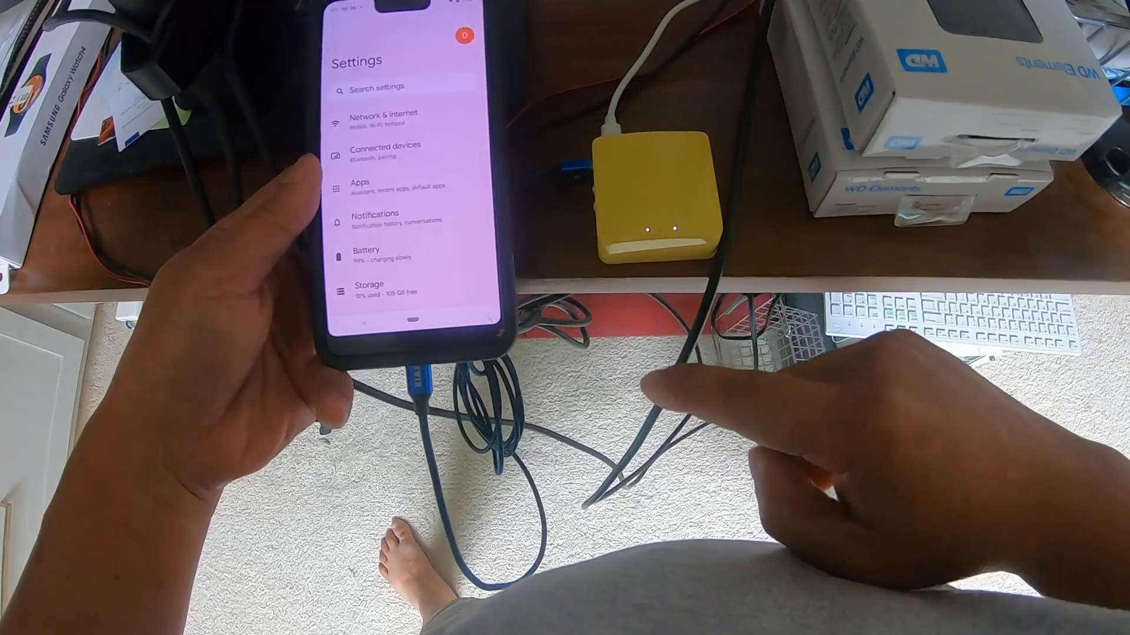
- Go to Network & internet, then Hotspot & tethering on the Android phone
left_click(382, 119)
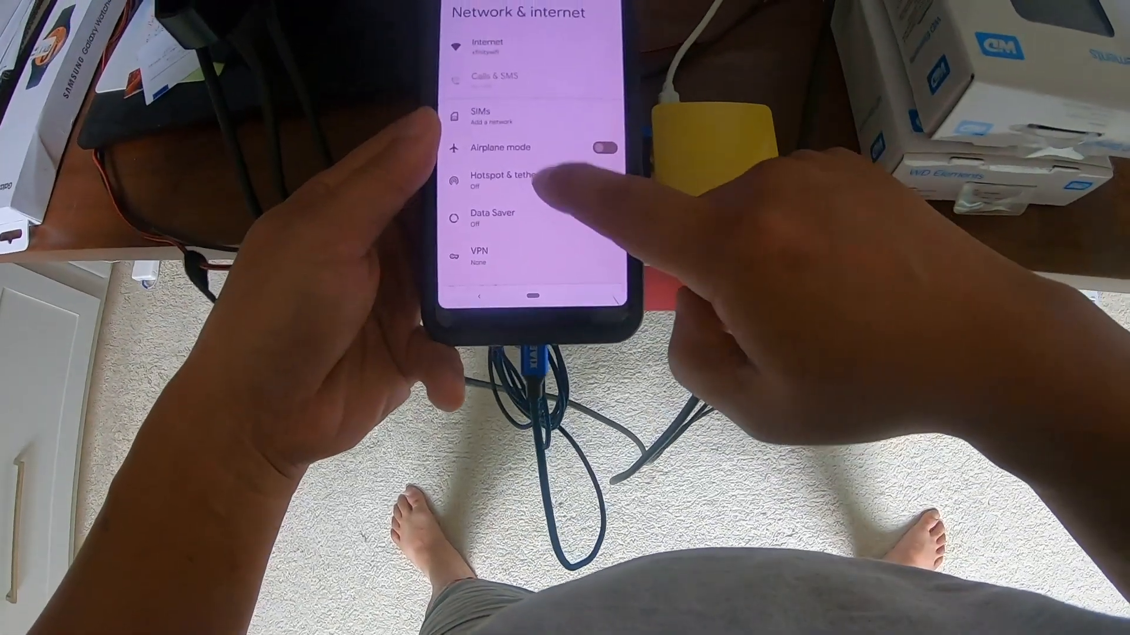
left_click(504, 177)
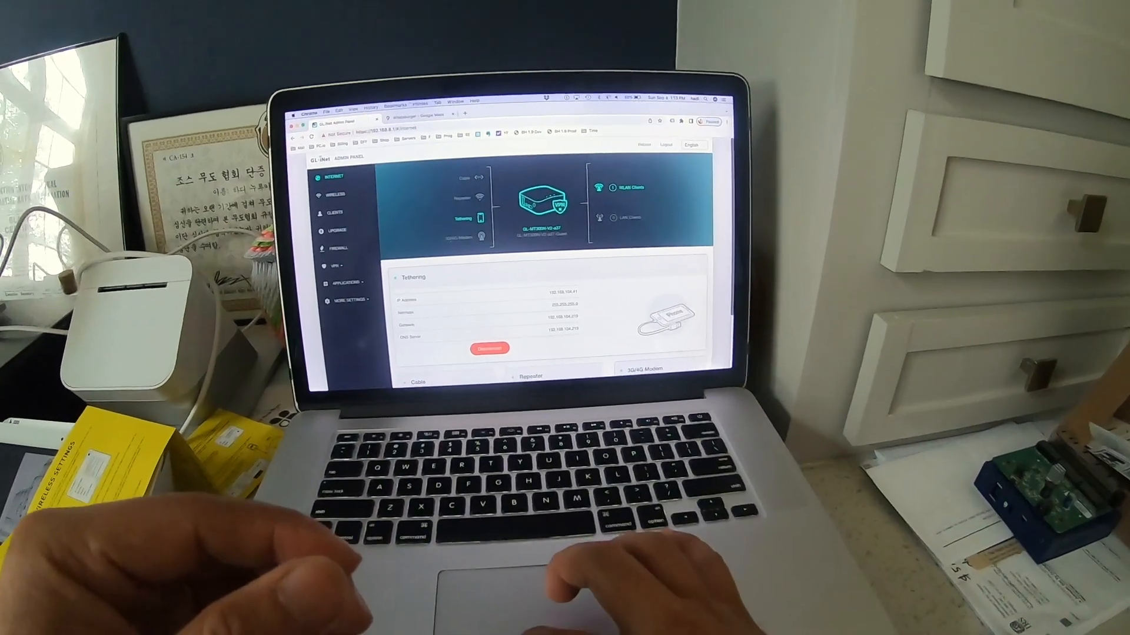
- With tethering connected and IP, gateway and DNS shown, start loading a test website
left_click(601, 79)
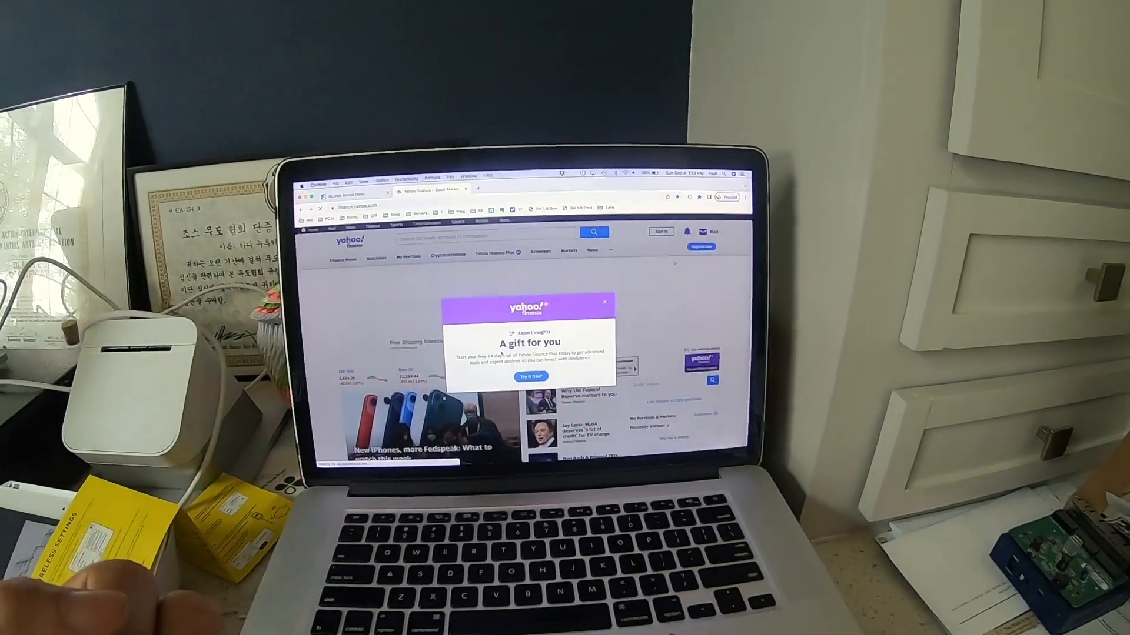
- Close the 'A gift for you' free-trial pop-up on finance.yahoo.com
left_click(604, 301)
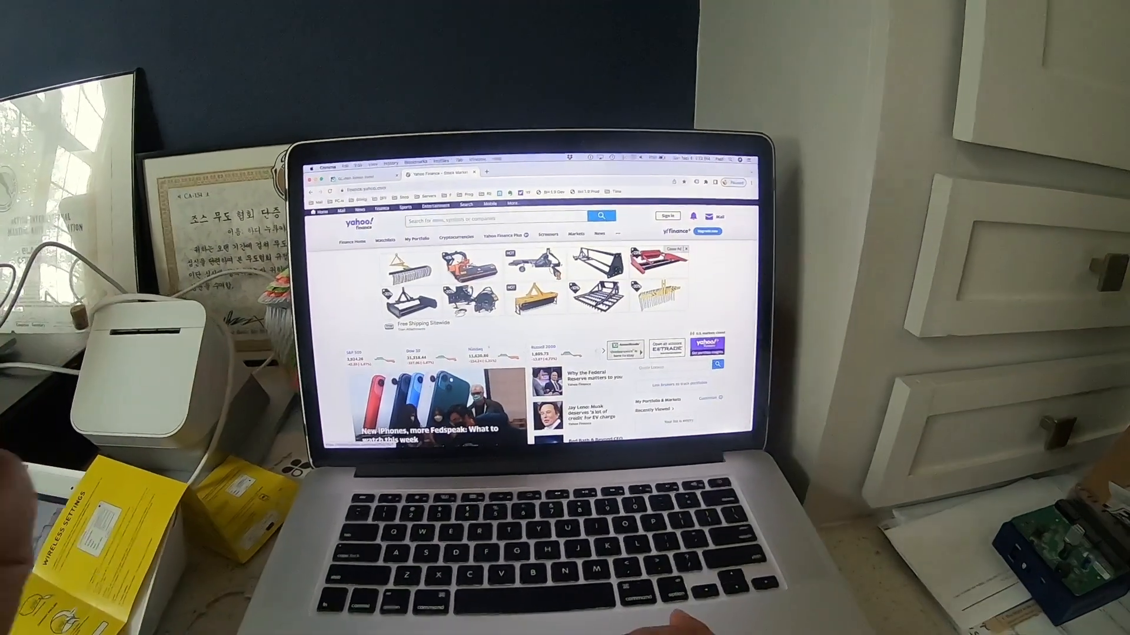